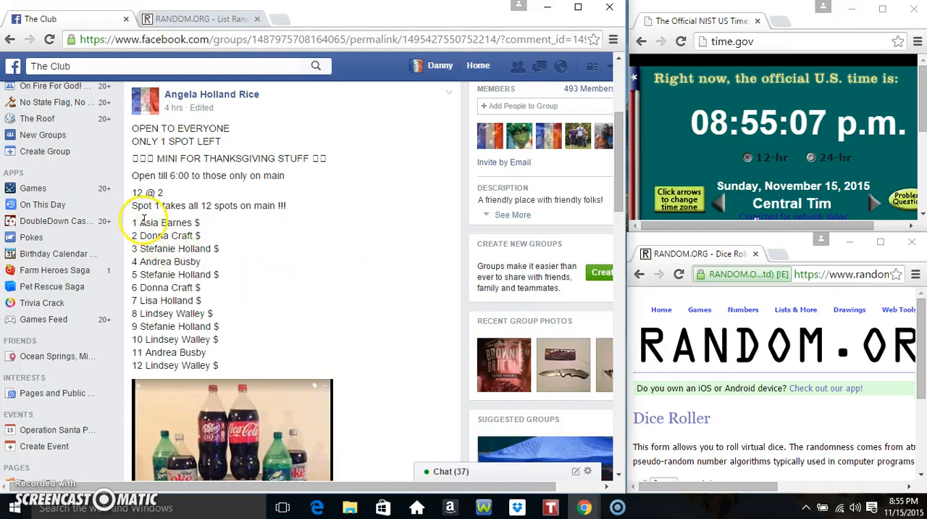
Select the twelve numbered names in the Facebook post and copy them.
left_click_drag(134, 222, 214, 330)
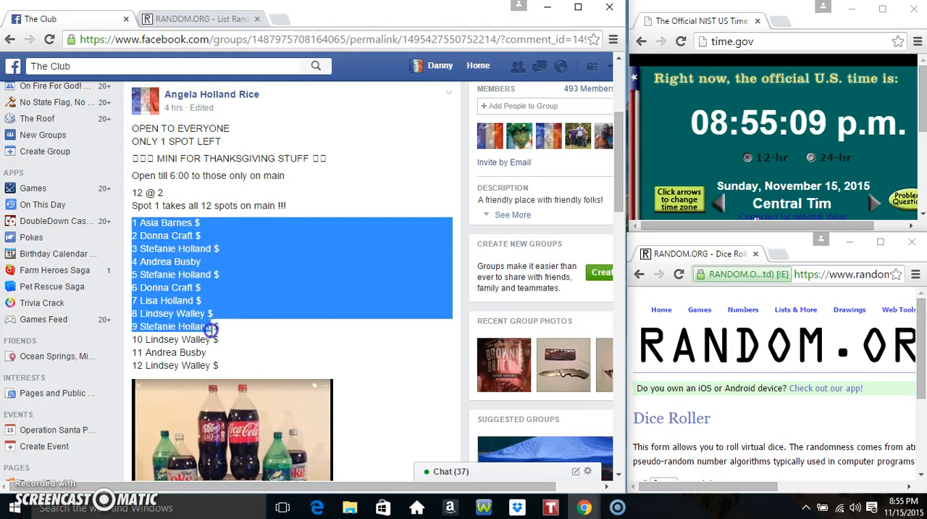
right_click(212, 327)
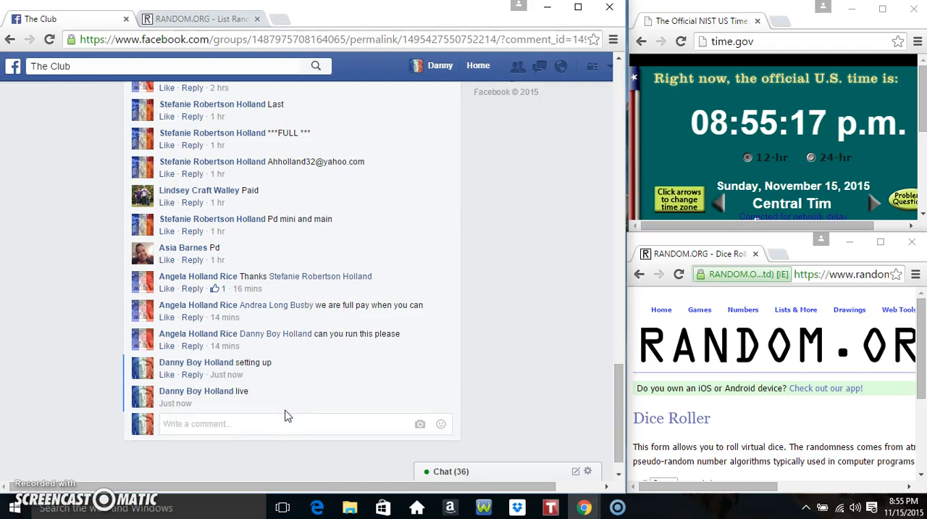
mouse_move(227, 403)
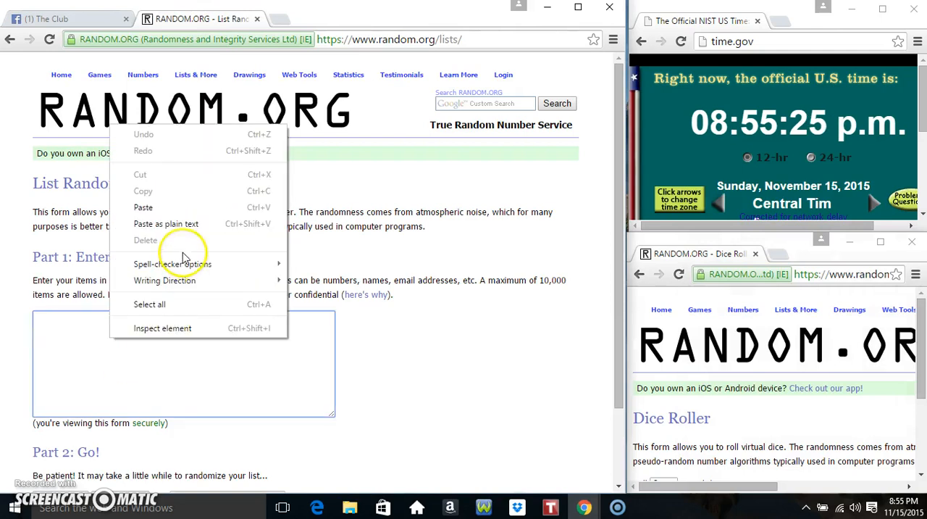
Paste the twelve names into the List Randomizer and roll two dice.
left_click(143, 207)
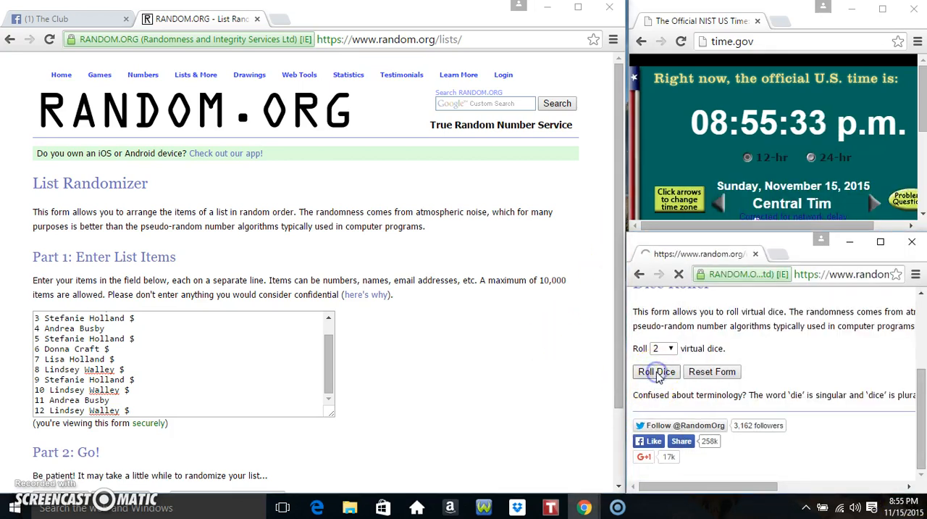
left_click(655, 371)
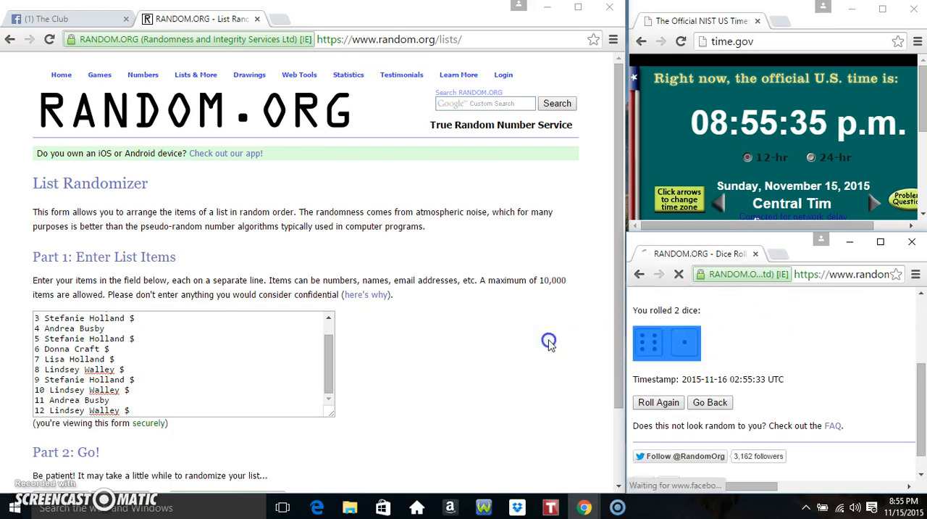
scroll("down", 3)
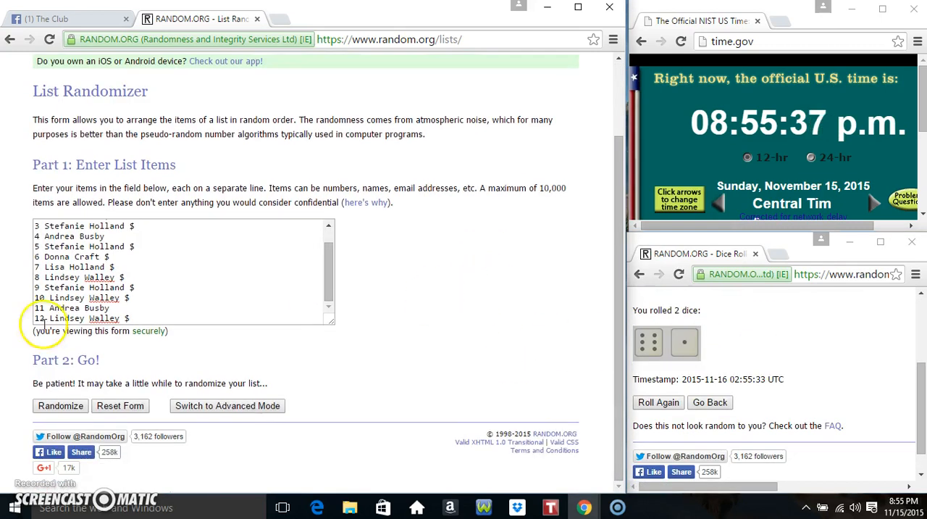
Randomize the twelve-name list, check the system clock, then randomize it again.
left_click(60, 405)
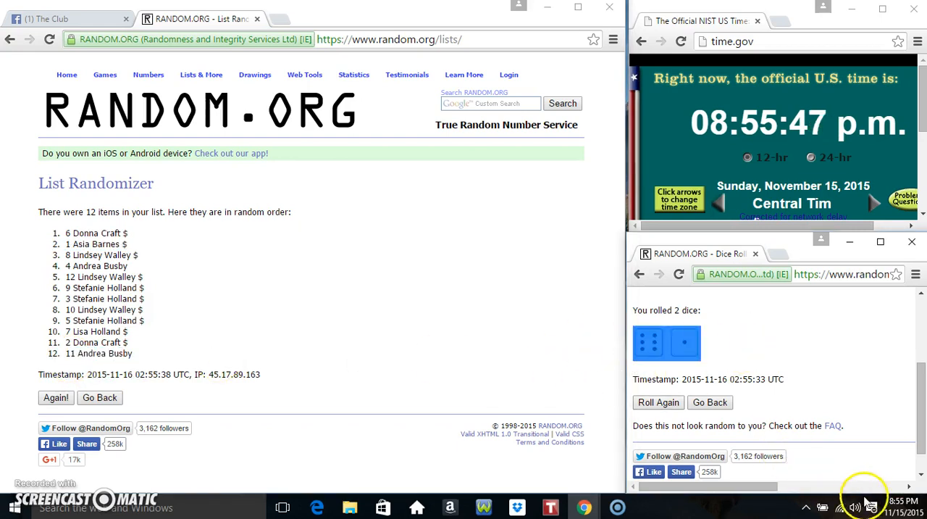
left_click(854, 507)
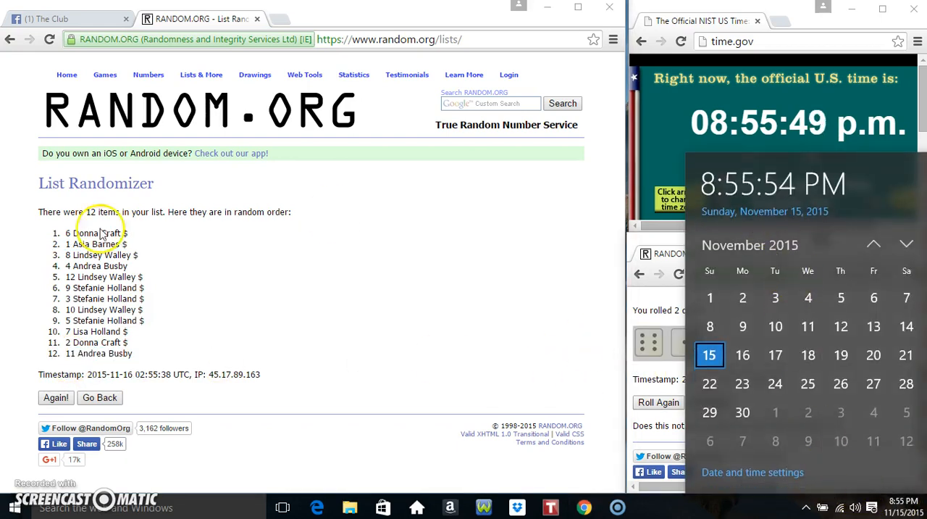
left_click(56, 397)
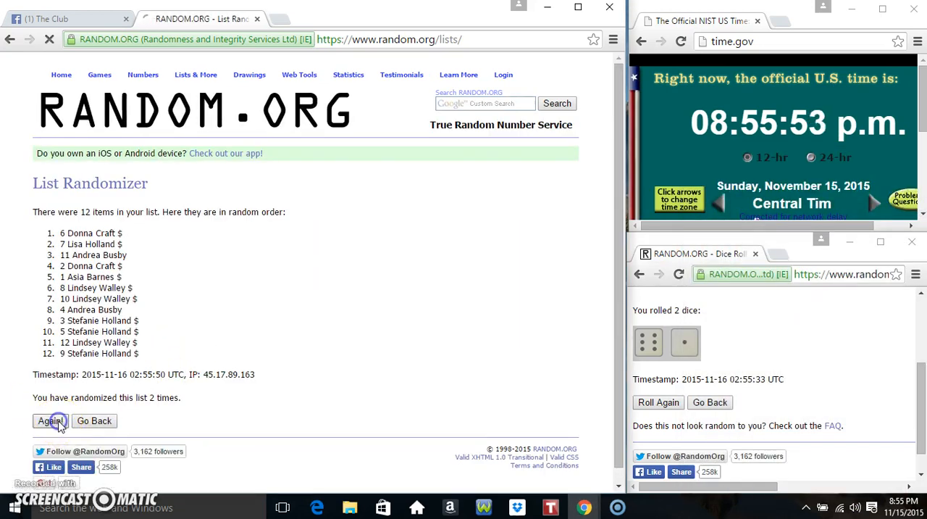
left_click(50, 420)
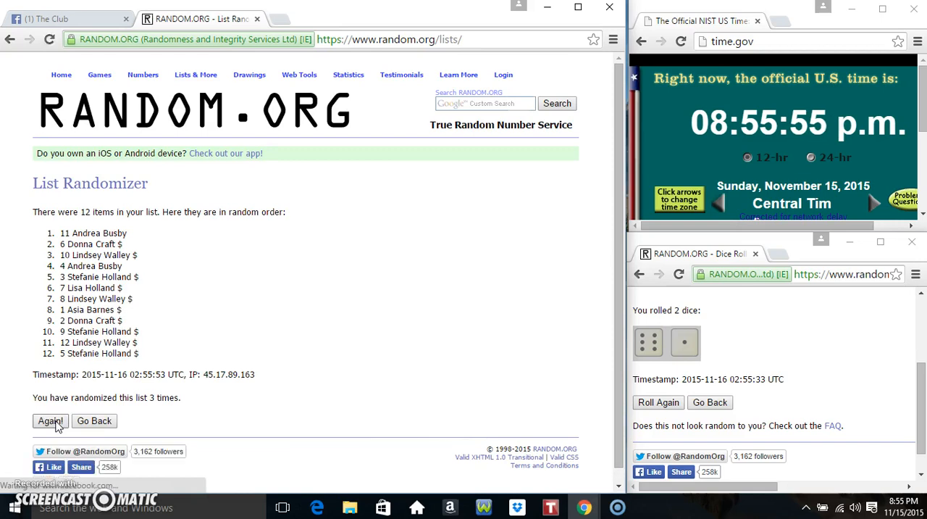
left_click(50, 420)
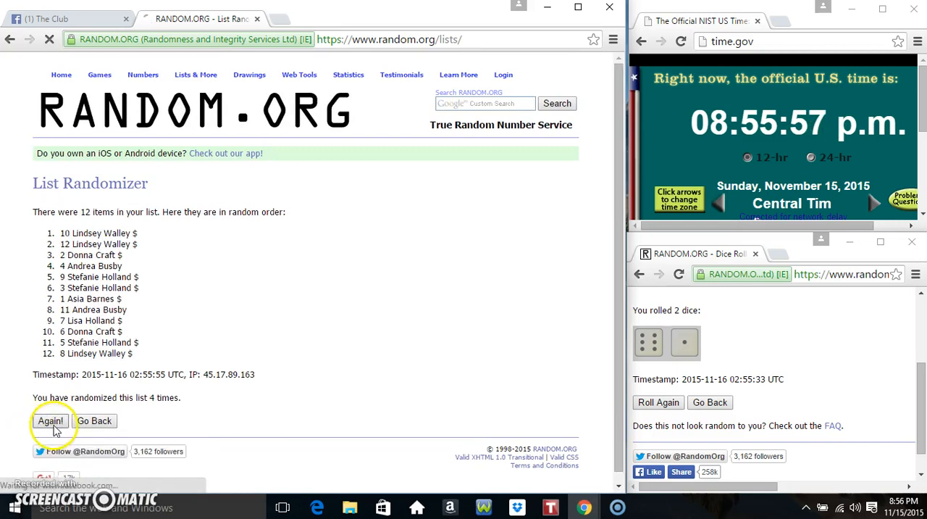
left_click(51, 421)
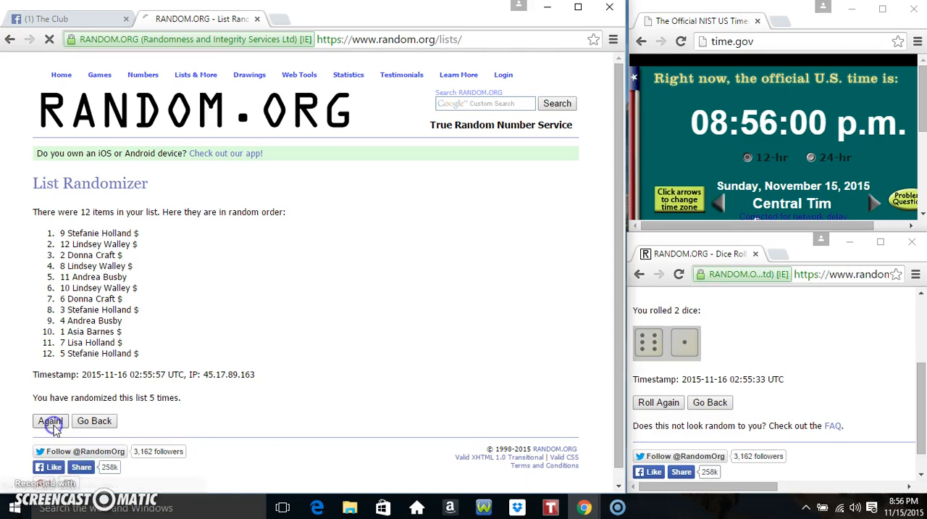
left_click(50, 421)
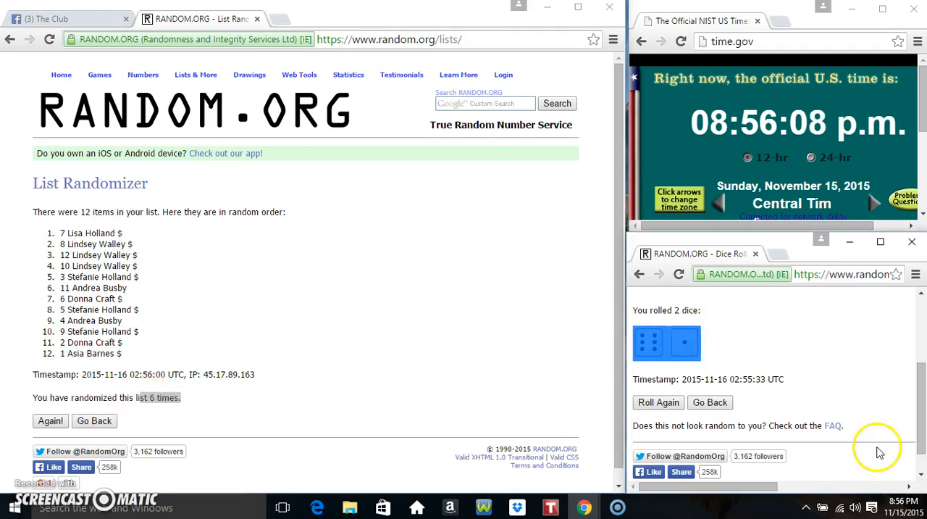
left_click(902, 506)
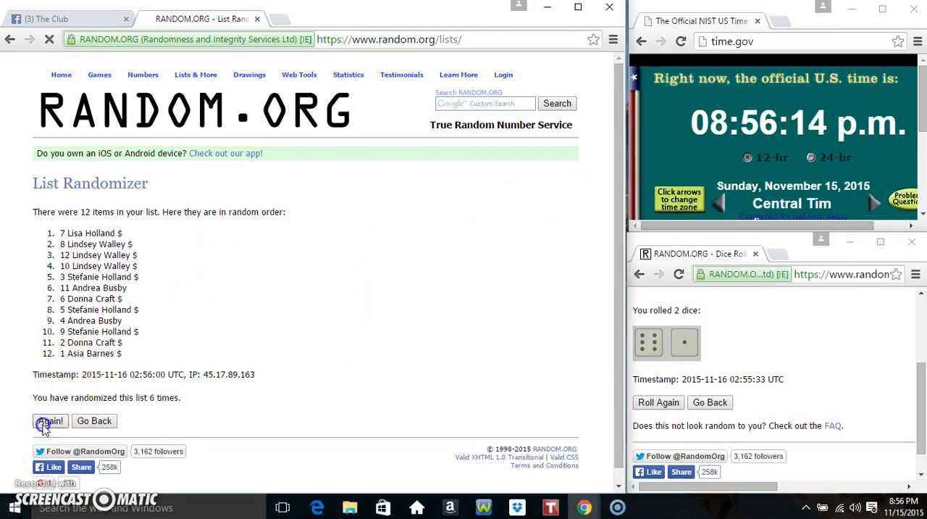
left_click(50, 420)
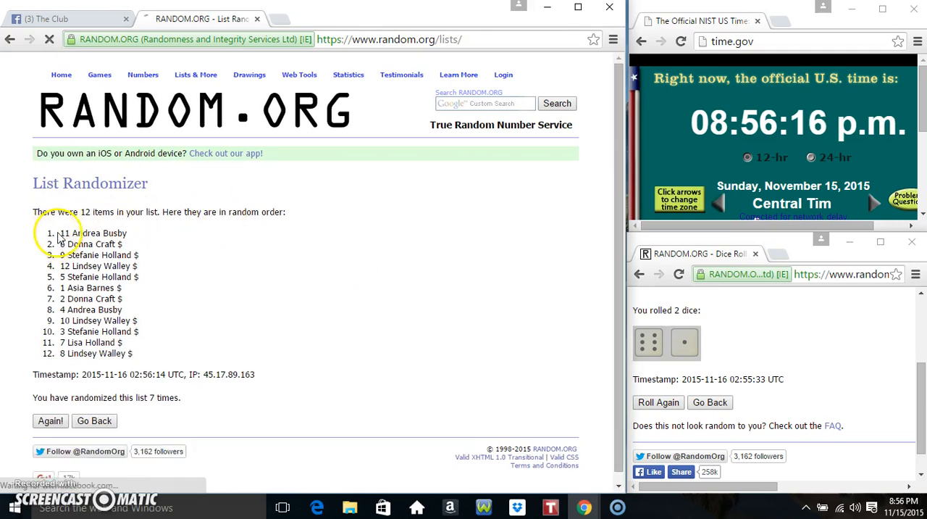
double_click(87, 233)
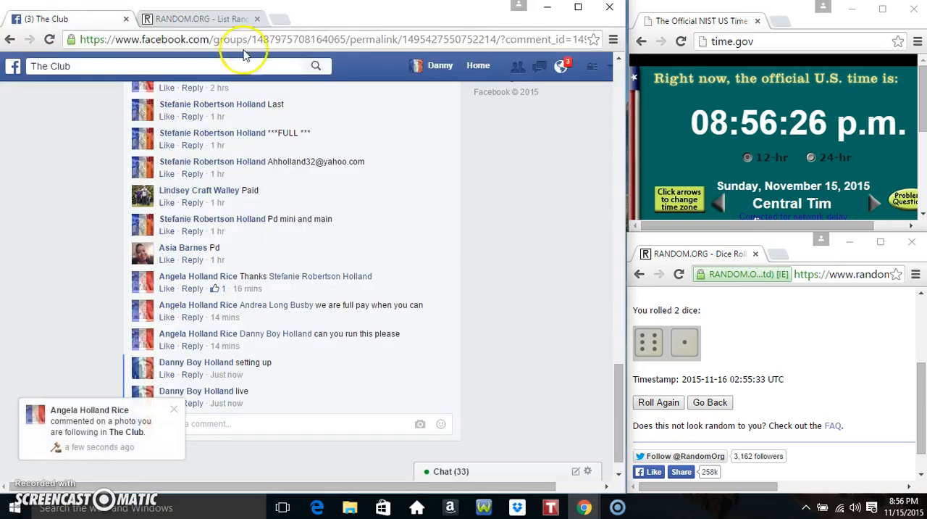
mouse_move(600, 305)
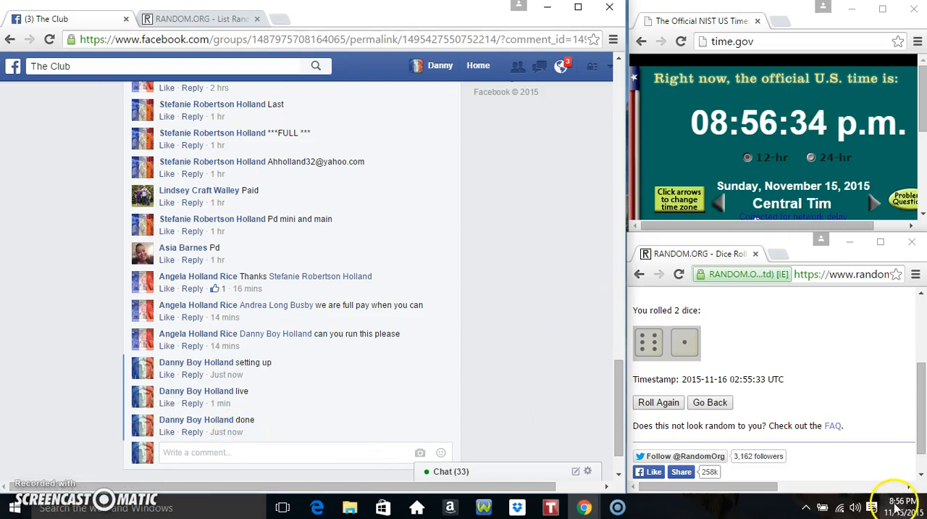
Check the system clock after posting the 'done' comment.
left_click(901, 501)
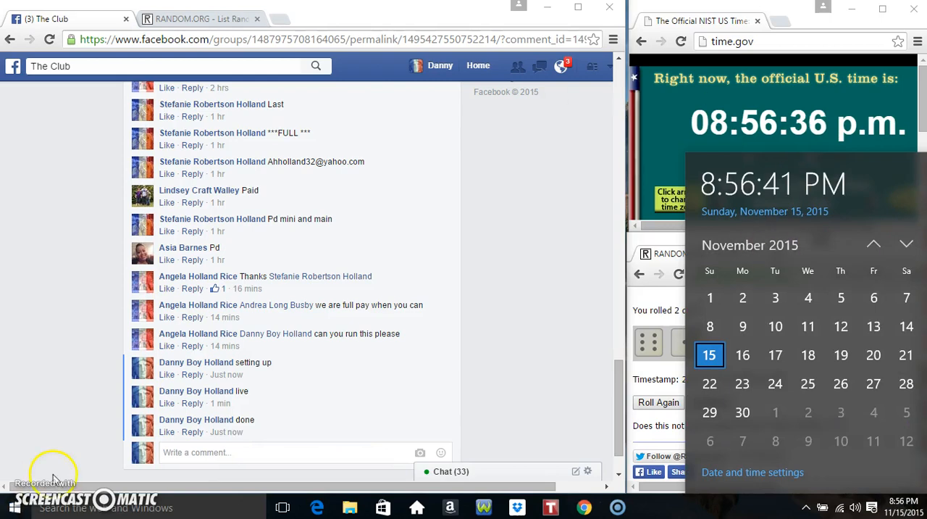